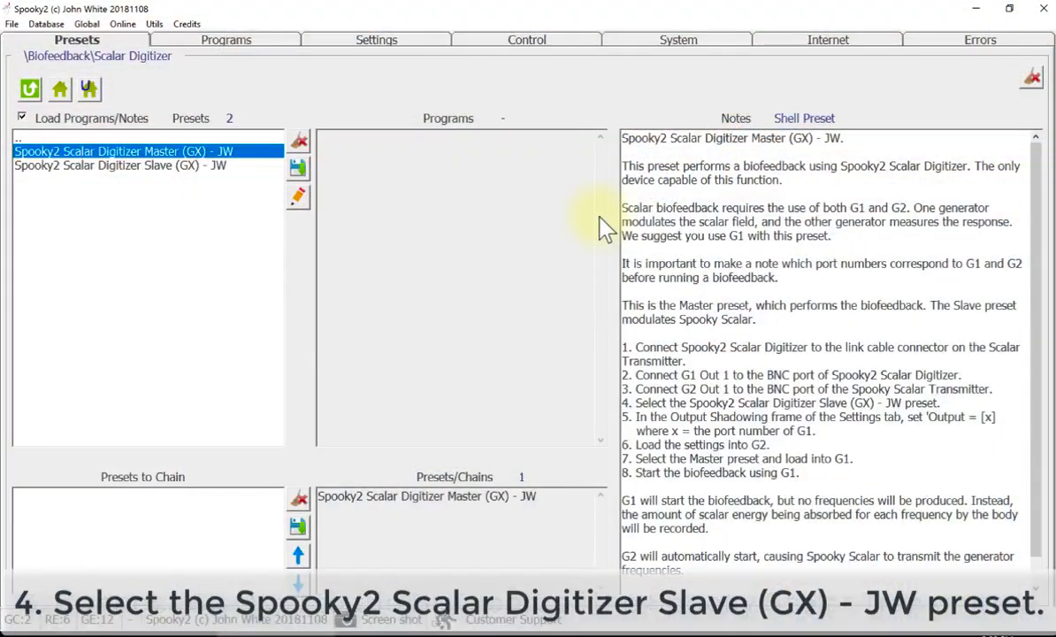
{"action": "mouse_move", "coordinate": [467, 173]}
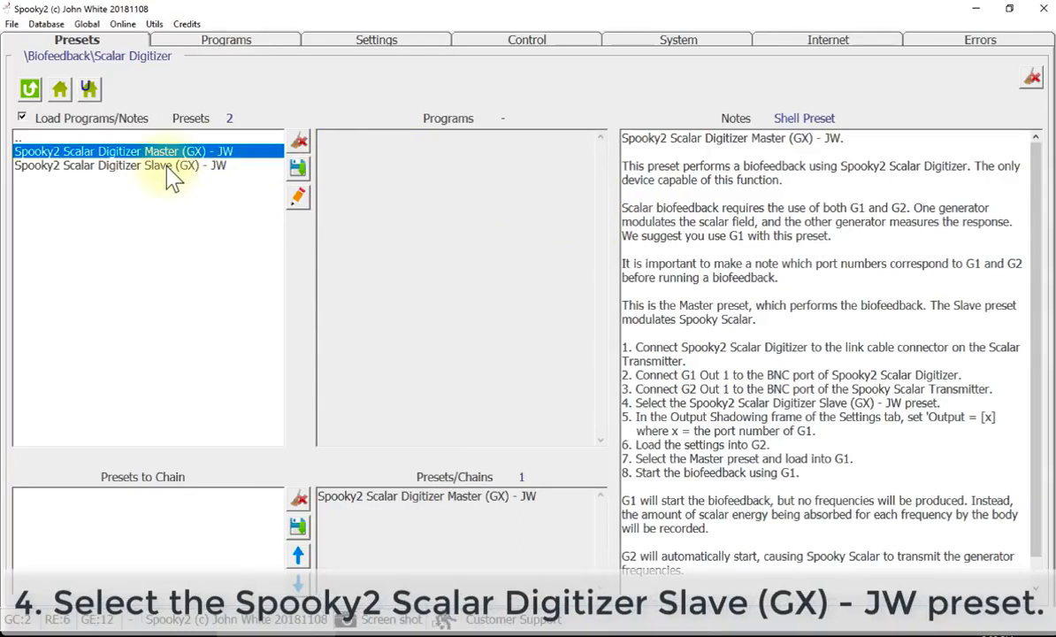
Step: Select the 'Spooky2 Scalar Digitizer Slave (GX) - JW' preset to show its notes
{"action": "left_click", "coordinate": [120, 165]}
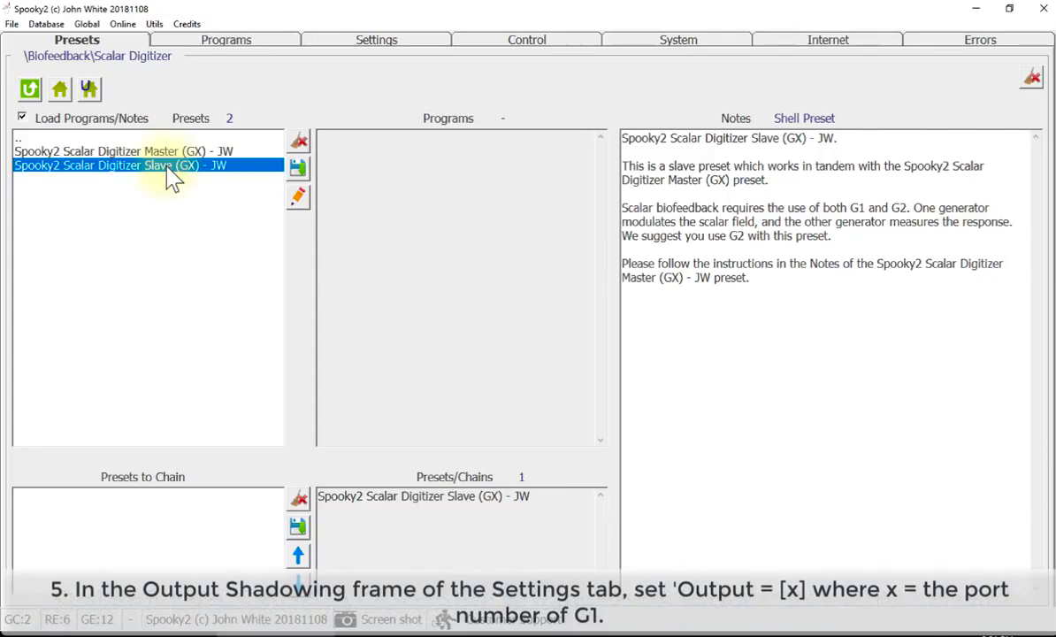
{"action": "mouse_move", "coordinate": [376, 40]}
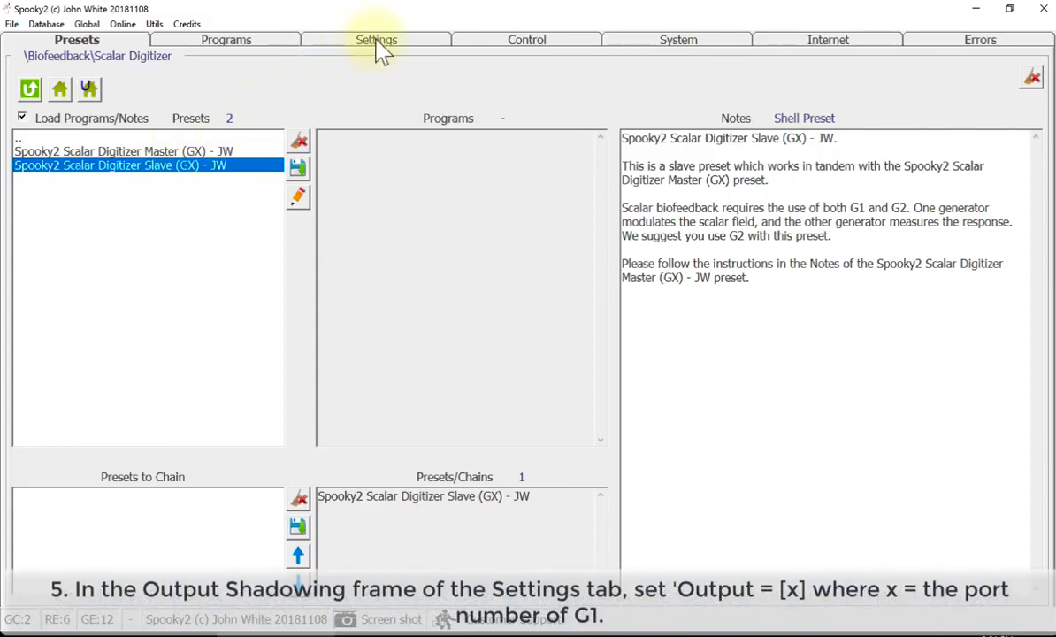
Step: Enter 5 as the Output Shadowing output value in Settings
{"action": "left_click", "coordinate": [376, 39]}
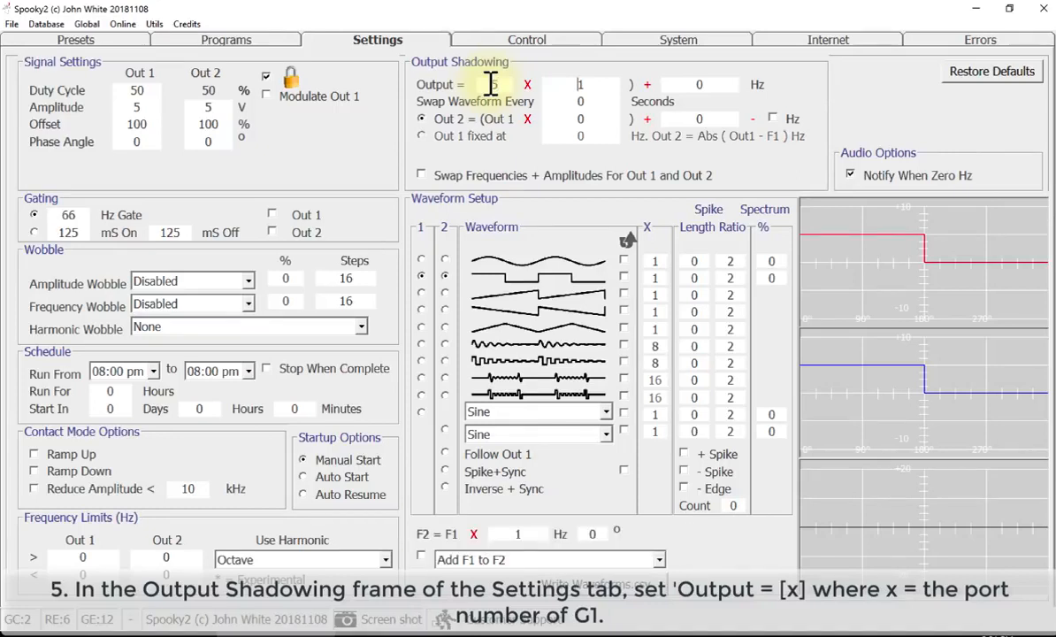
{"action": "type", "text": "5"}
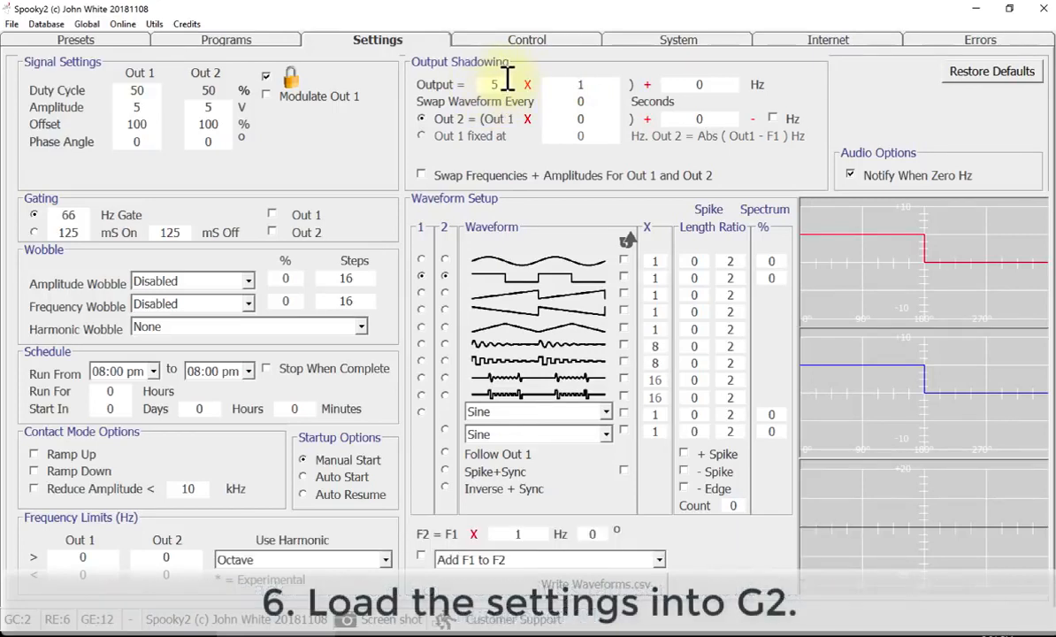
{"action": "mouse_move", "coordinate": [526, 44]}
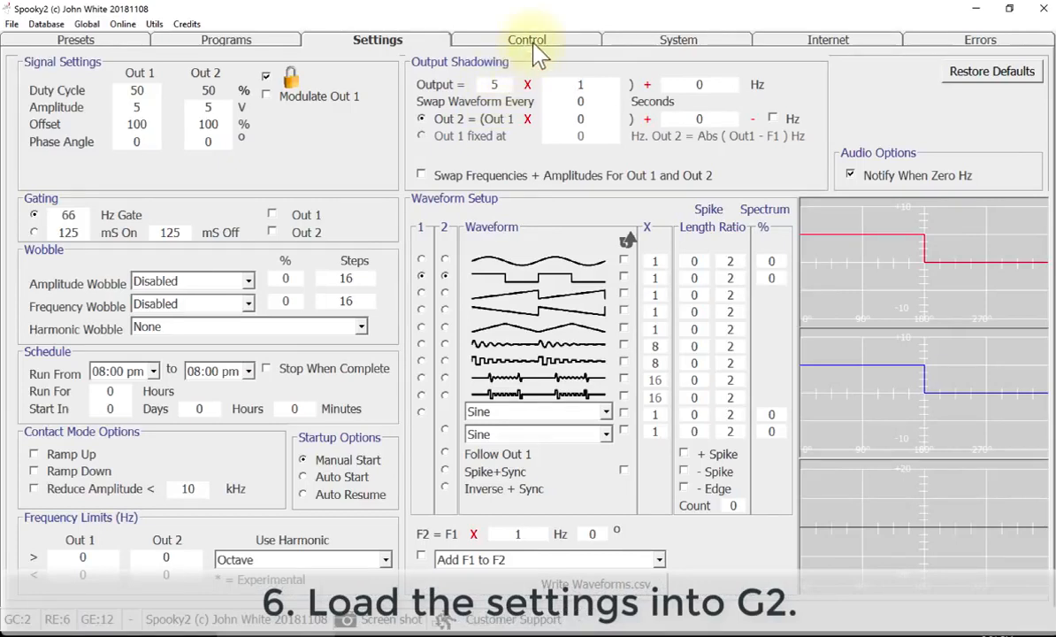
Step: Enable Overwrite Generator on the Control page so generator 12 takes the Slave preset
{"action": "left_click", "coordinate": [527, 39]}
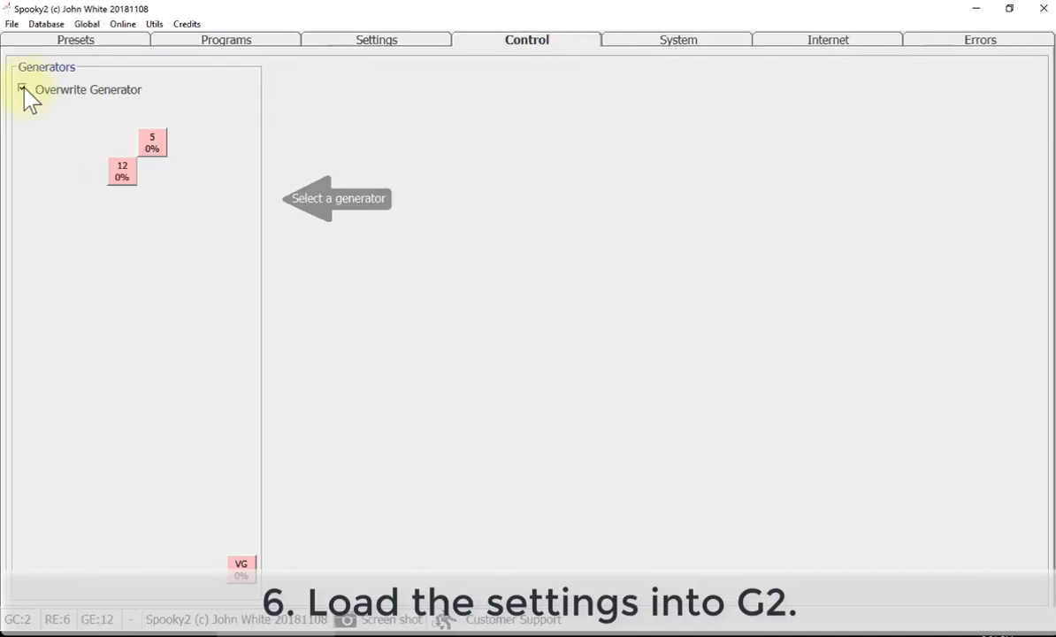
{"action": "left_click", "coordinate": [122, 170]}
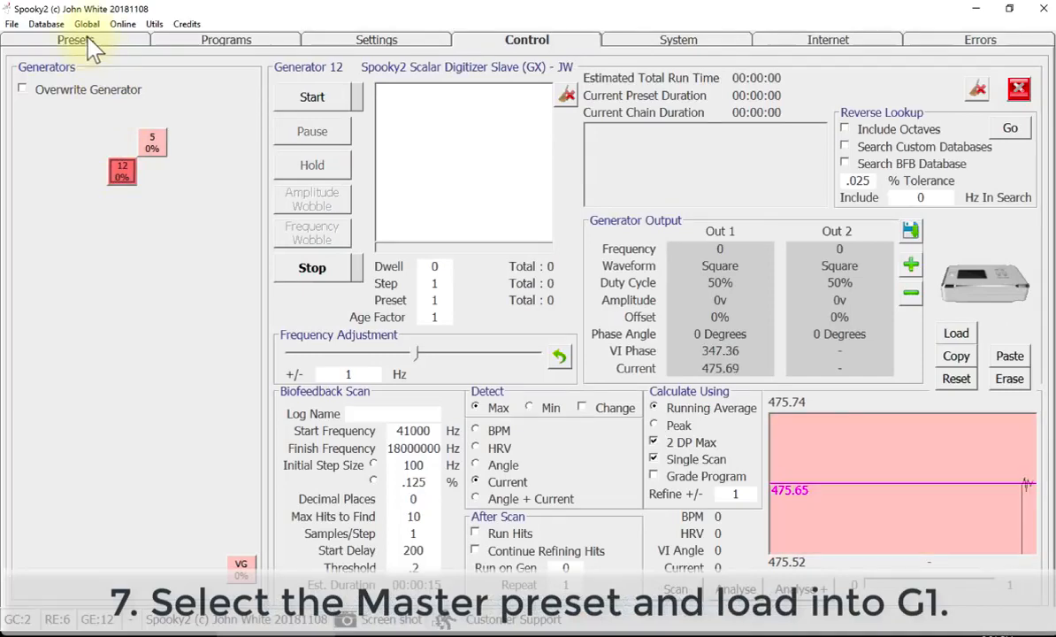
Step: Select the 'Scalar Digitizer Master (GX) - JW' preset and return to generator control
{"action": "left_click", "coordinate": [76, 39]}
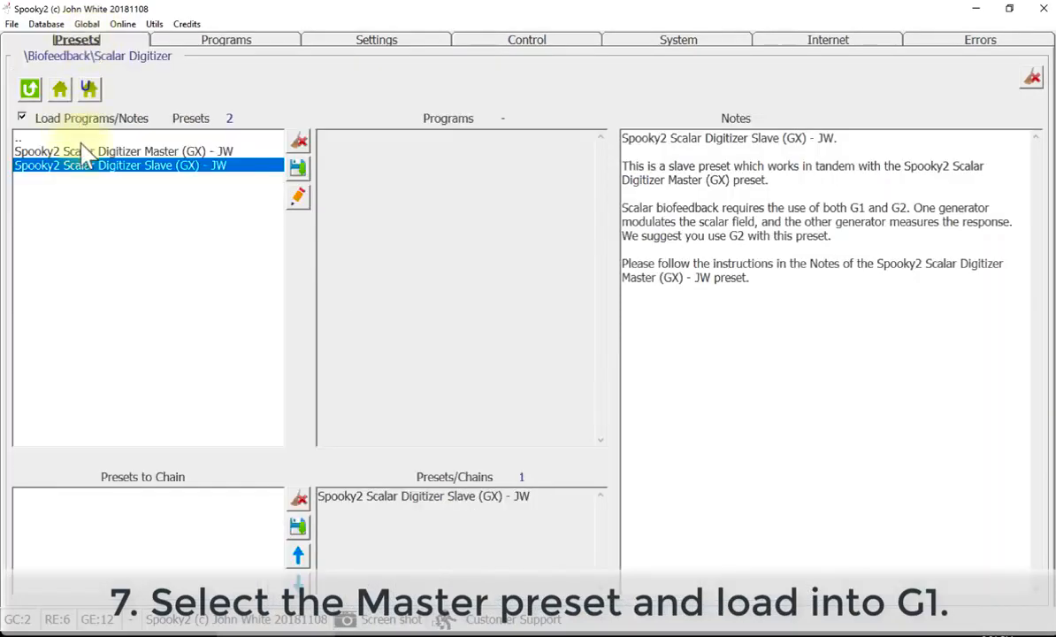
{"action": "left_click", "coordinate": [124, 151]}
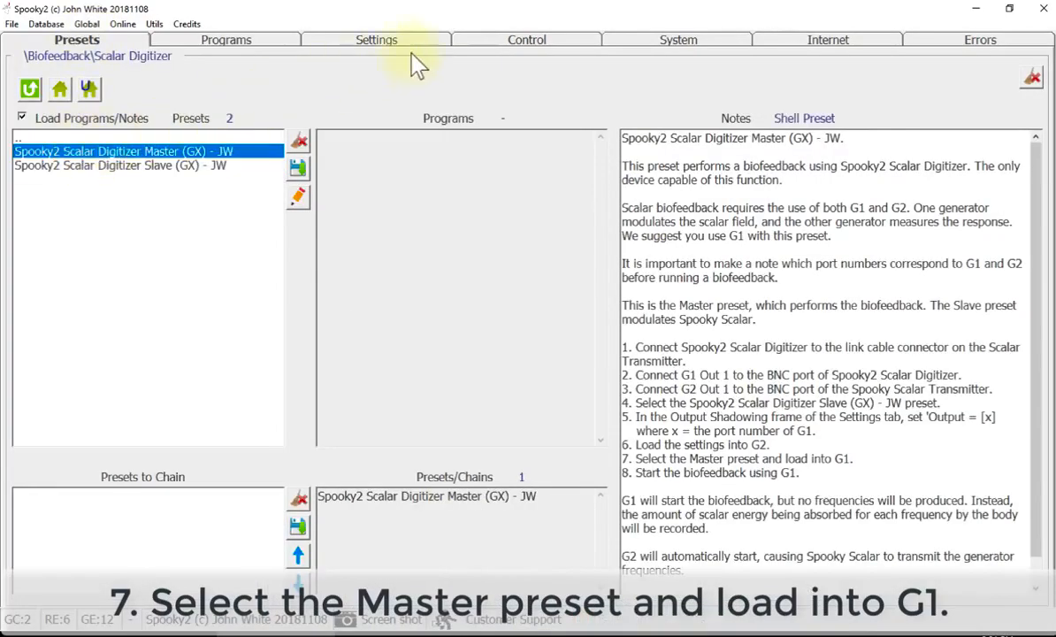
{"action": "left_click", "coordinate": [527, 39]}
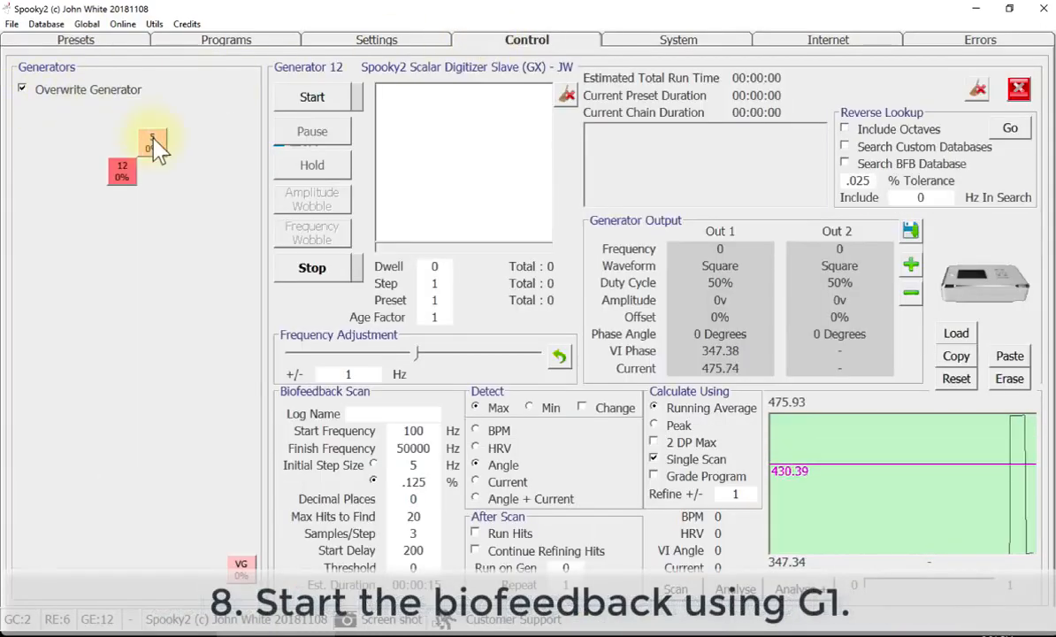
Step: Load the Master preset into generator 5 and start its biofeedback scan
{"action": "left_click", "coordinate": [150, 143]}
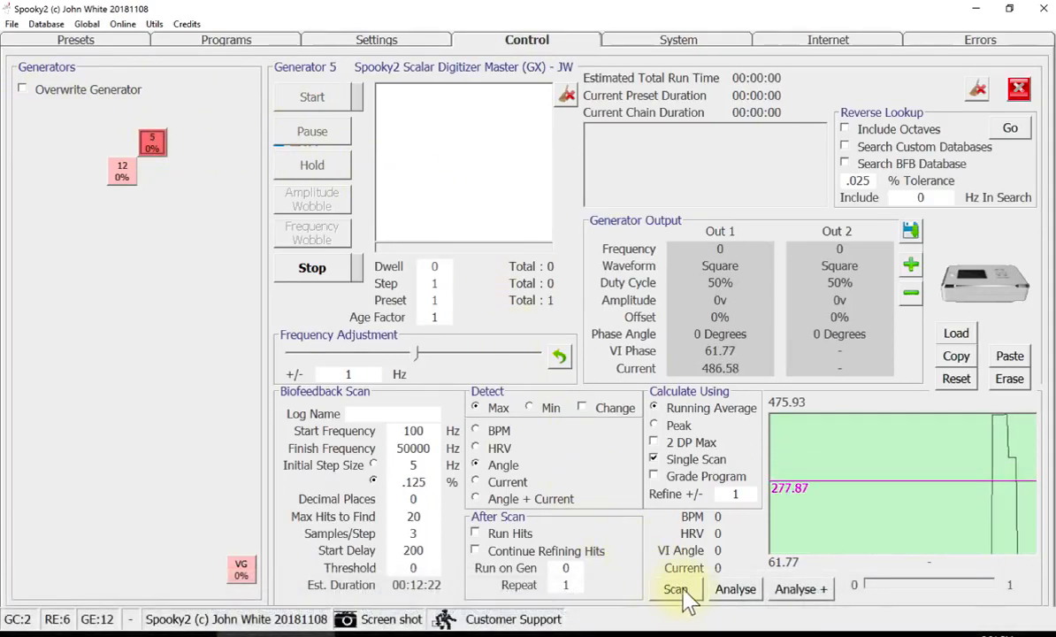
{"action": "left_click", "coordinate": [675, 589]}
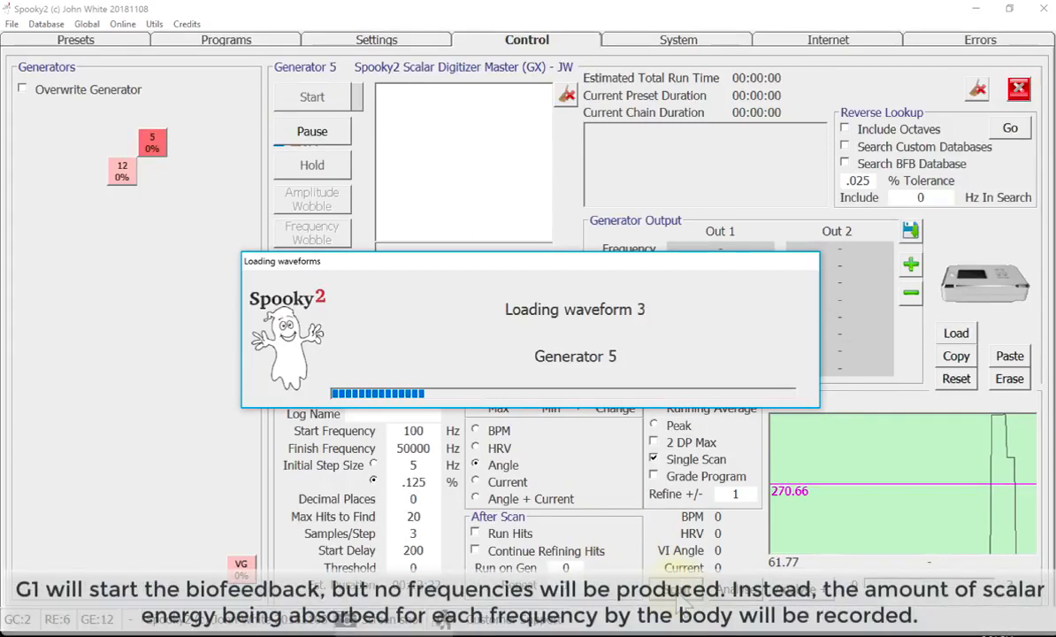